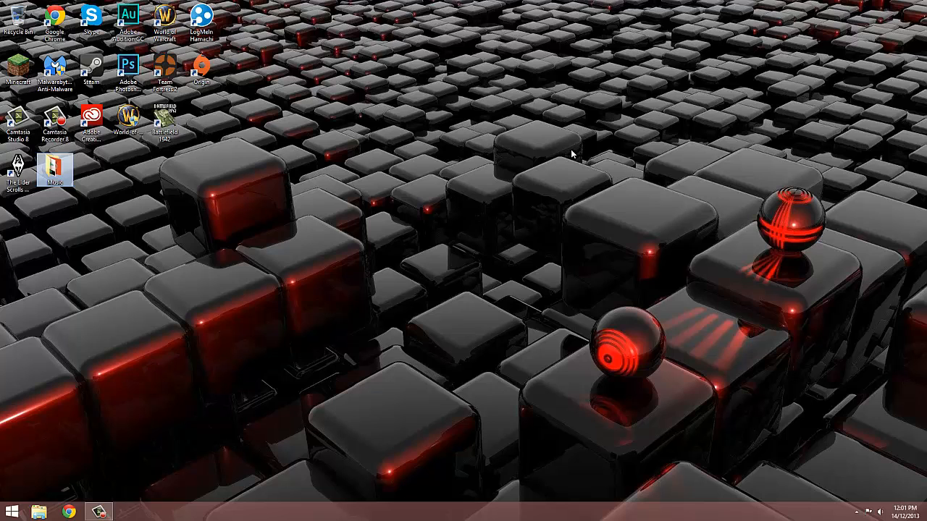
{"action": "mouse_move", "coordinate": [650, 113]}
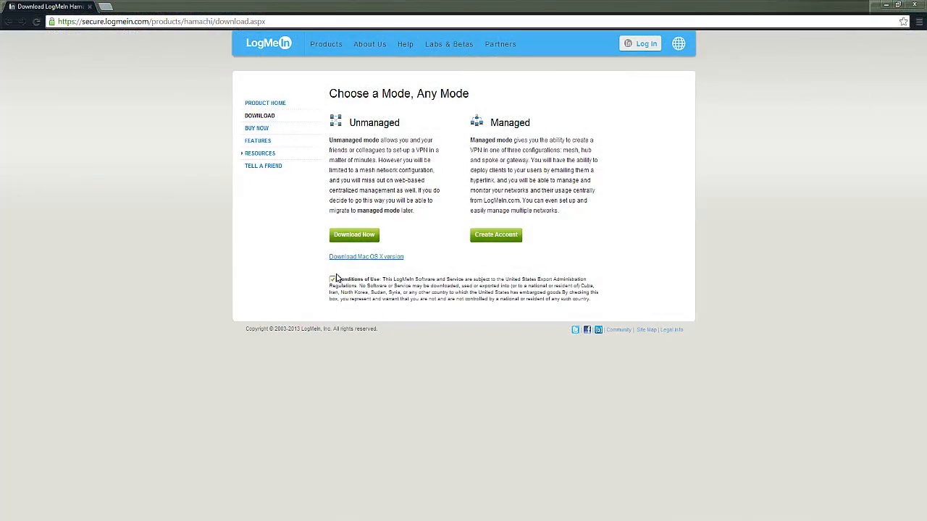
Accept the Conditions of Use and start the unmanaged Hamachi download
{"action": "left_click", "coordinate": [354, 235]}
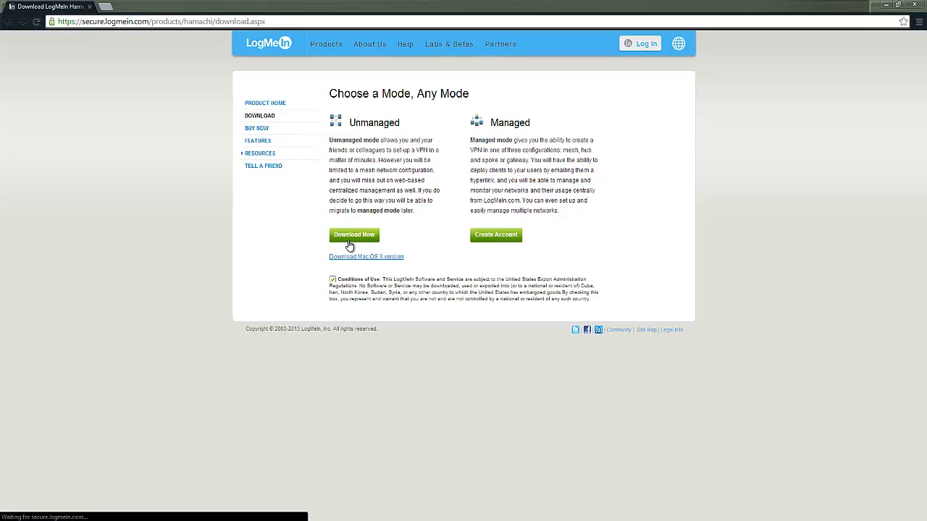
{"action": "left_click", "coordinate": [353, 234]}
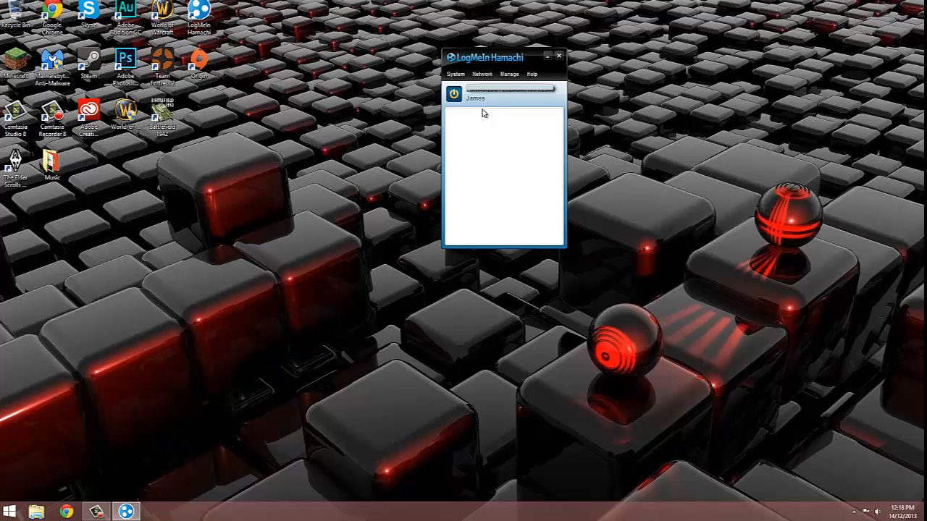
Create a password-protected Hamachi network named FeathersGaming
{"action": "left_click", "coordinate": [482, 74]}
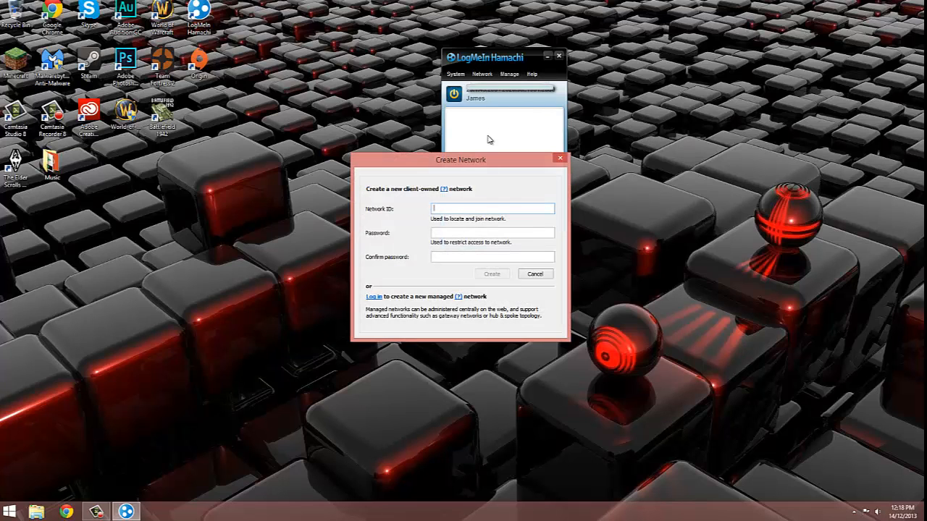
{"action": "type", "text": "Feal"}
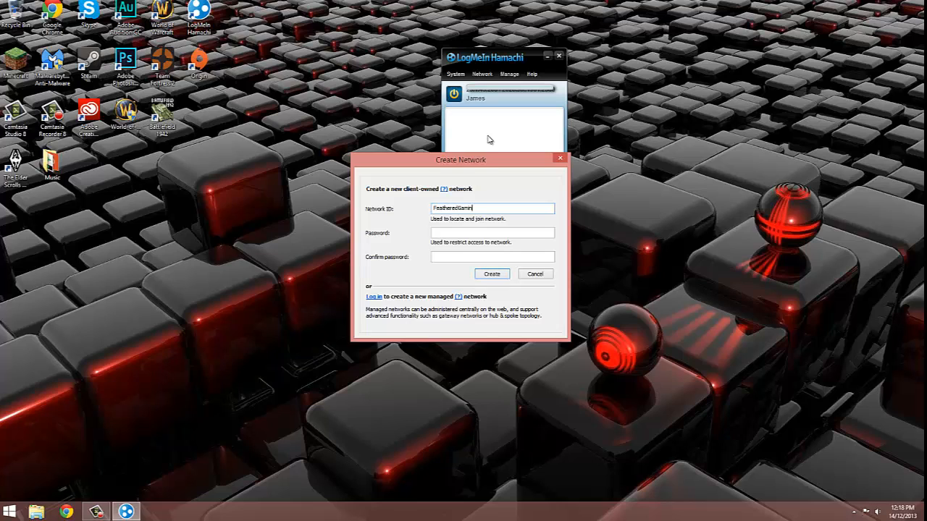
{"action": "left_click", "coordinate": [492, 232]}
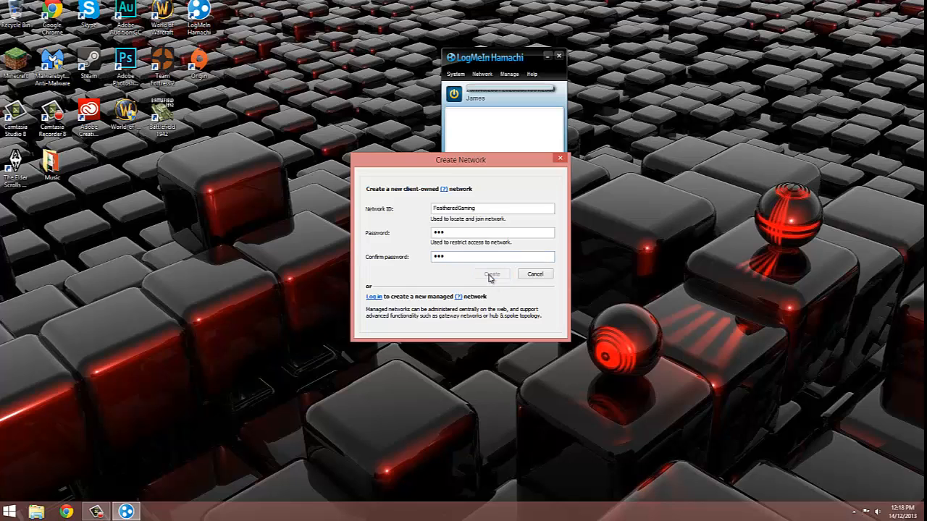
{"action": "left_click", "coordinate": [492, 274]}
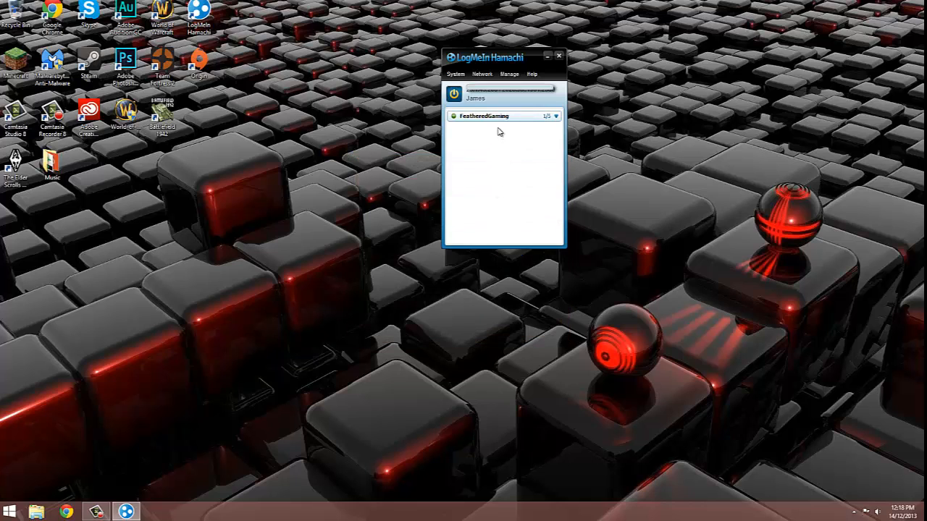
{"action": "mouse_move", "coordinate": [484, 145]}
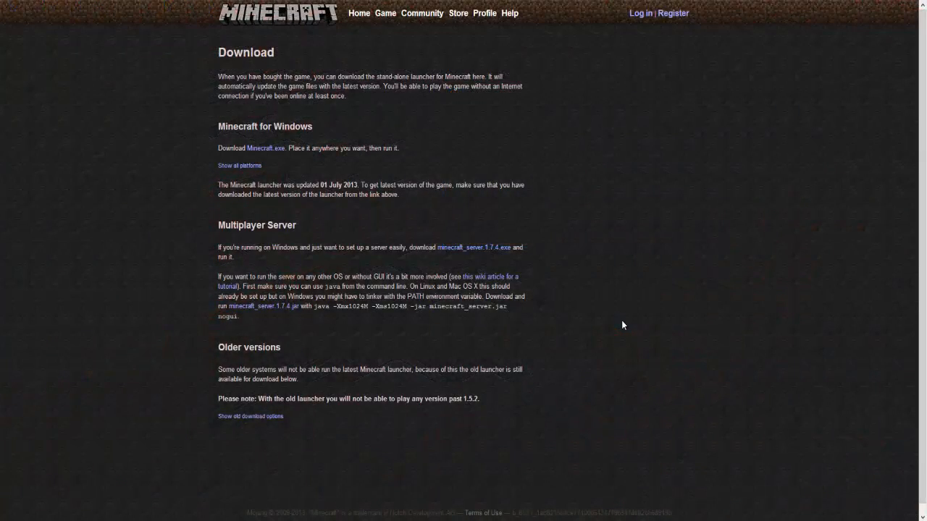
Download minecraft_server.1.7.4.exe from the Multiplayer Server section to the desktop
{"action": "left_click", "coordinate": [475, 247]}
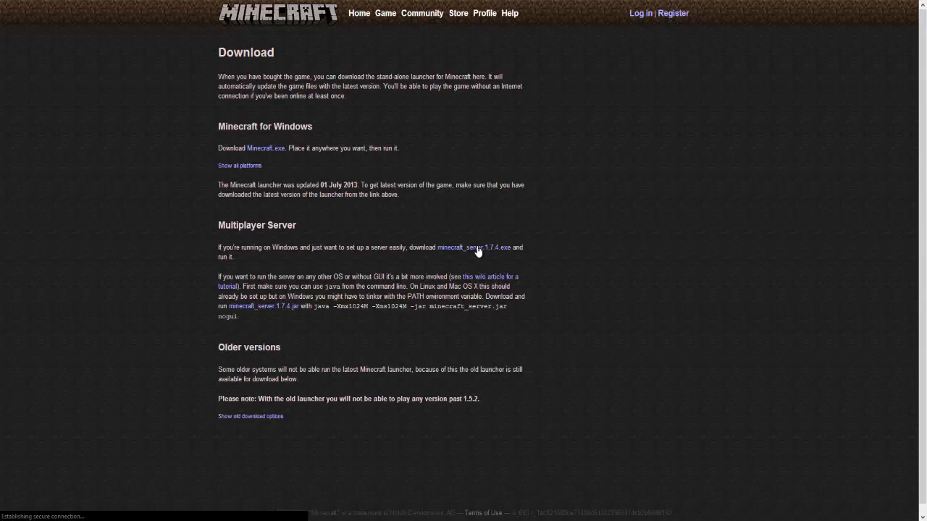
{"action": "left_click", "coordinate": [470, 246]}
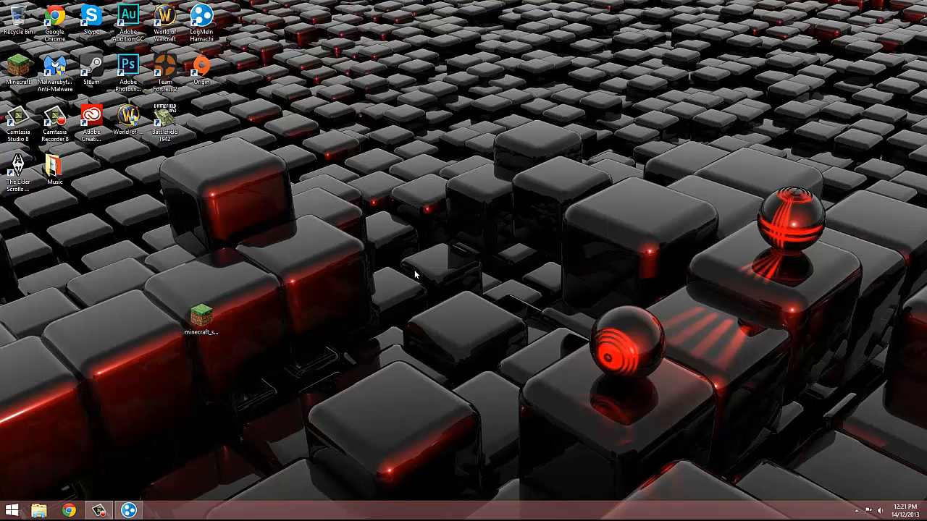
Create a new folder on the desktop for the server and go into it
{"action": "right_click", "coordinate": [417, 275]}
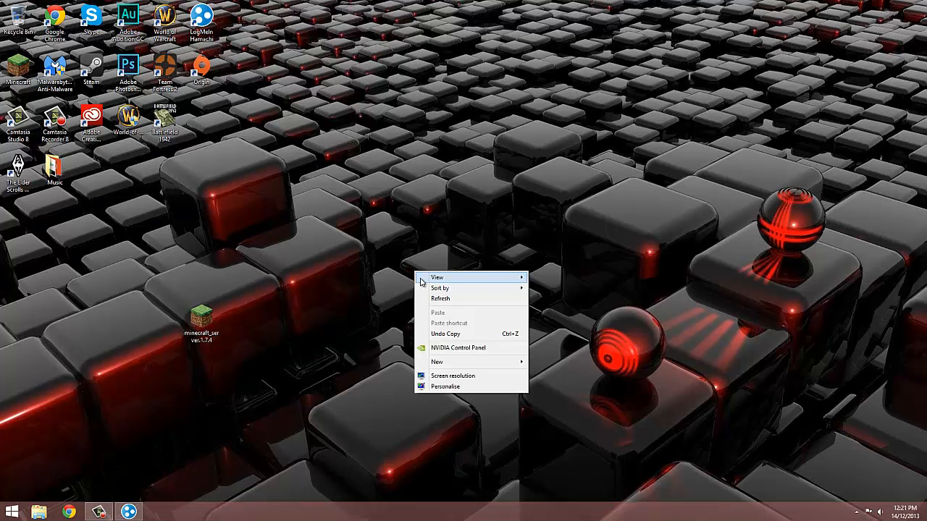
{"action": "left_click", "coordinate": [437, 362]}
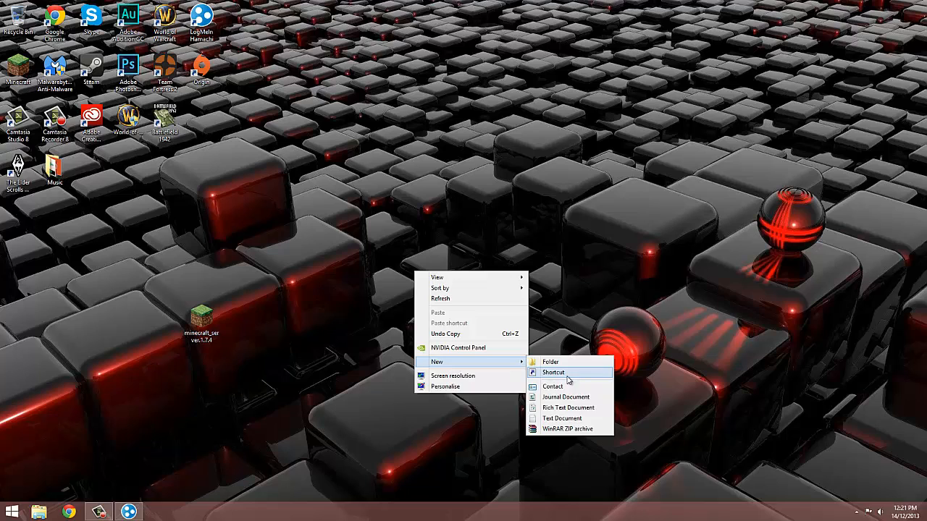
{"action": "left_click", "coordinate": [550, 362]}
{"action": "type", "text": "server"}
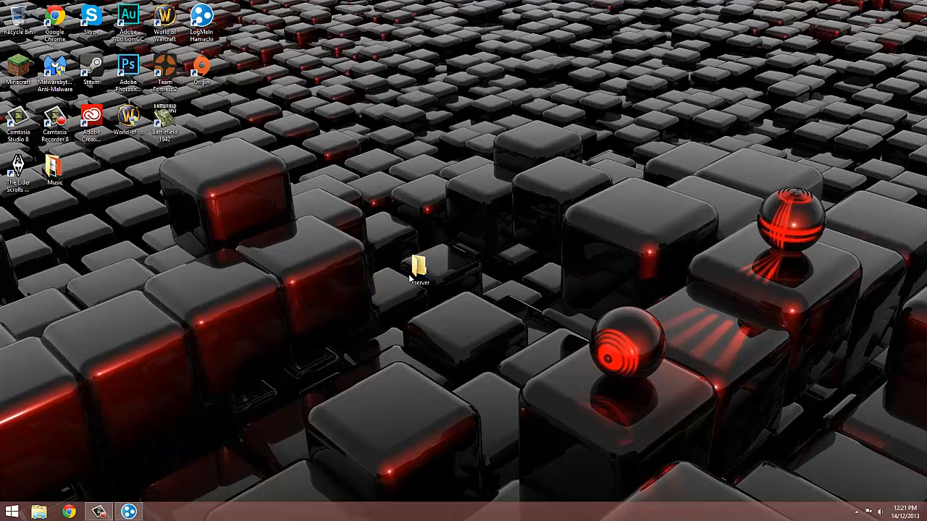
{"action": "double_click", "coordinate": [419, 262]}
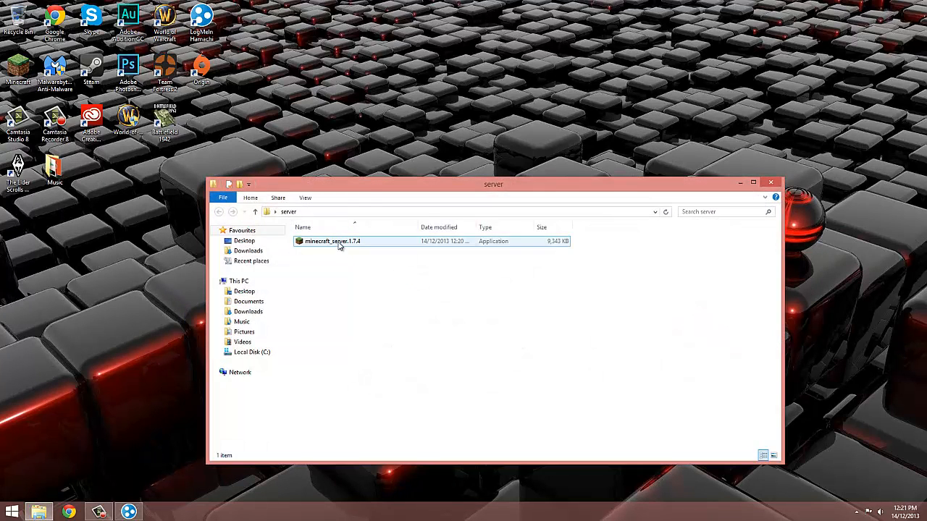
Run minecraft_server.1.7.4.exe to generate its files, then edit server.properties in Notepad
{"action": "left_click", "coordinate": [333, 240]}
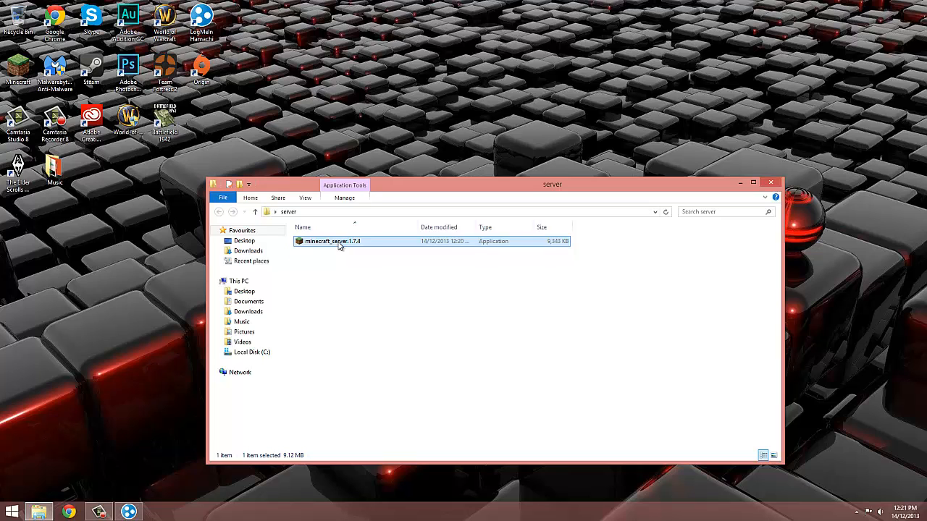
{"action": "double_click", "coordinate": [333, 241]}
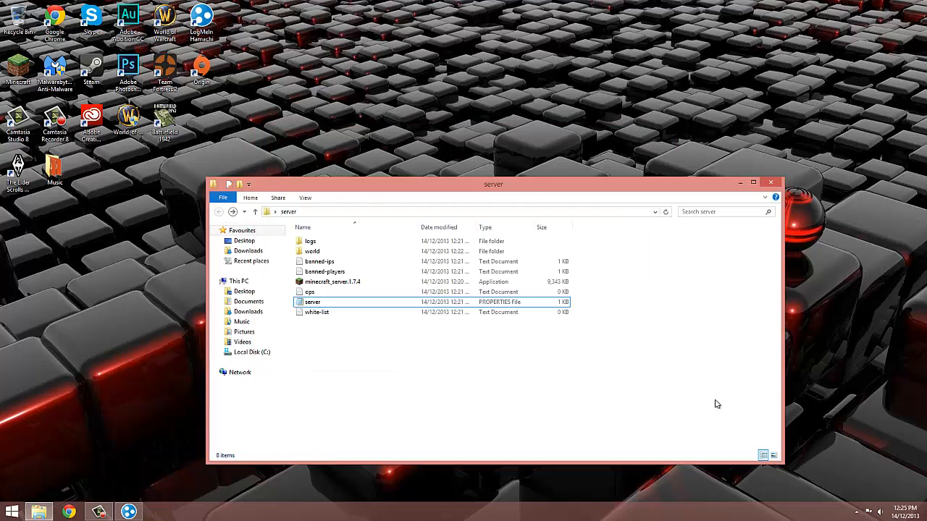
{"action": "mouse_move", "coordinate": [572, 303]}
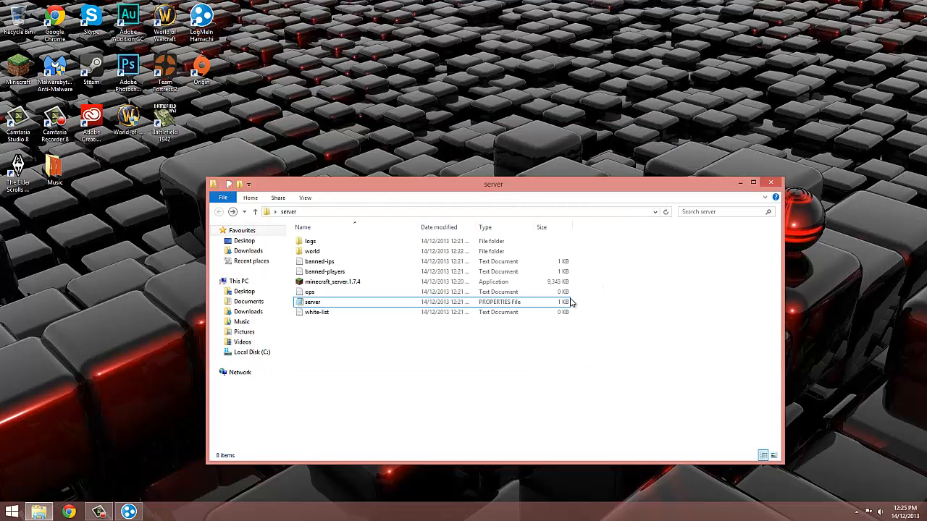
{"action": "double_click", "coordinate": [313, 303]}
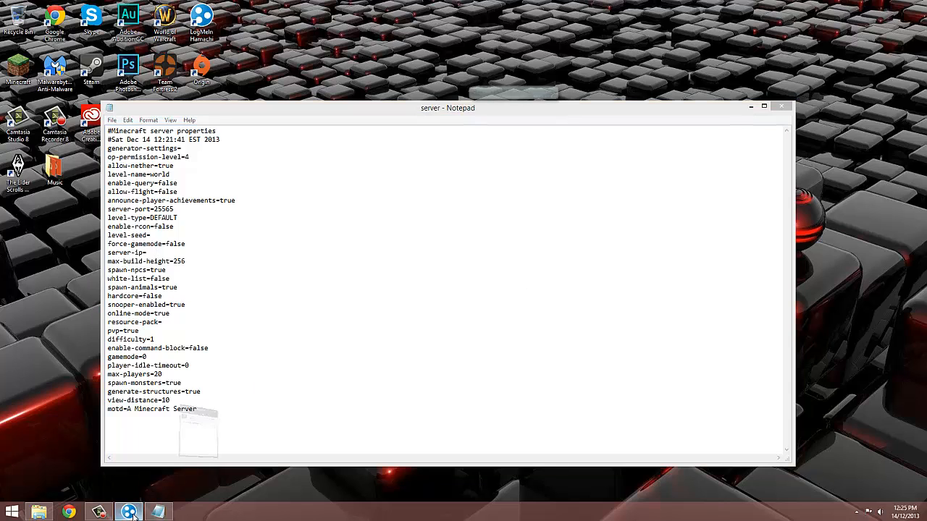
Read the IPv4 address from Hamachi and enter 25.45.21.56 after server-ip=
{"action": "left_click", "coordinate": [127, 513]}
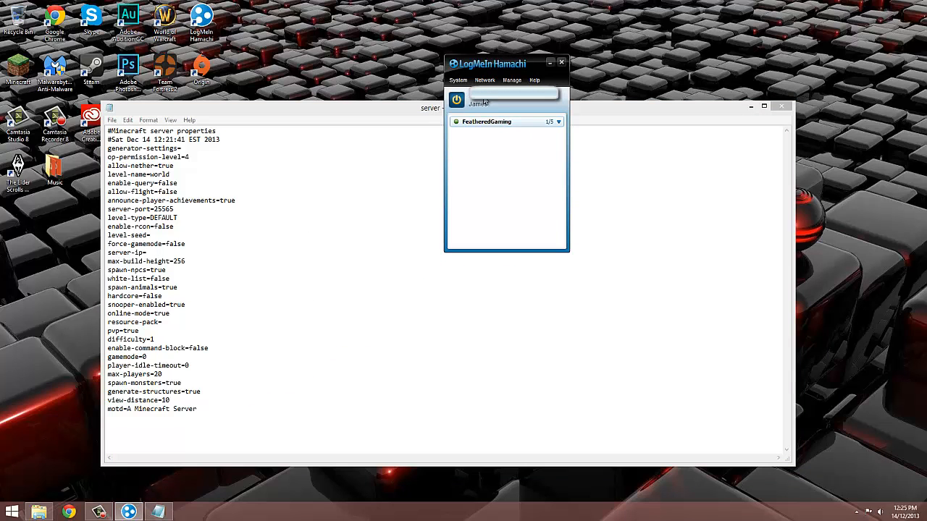
{"action": "type", "text": "25"}
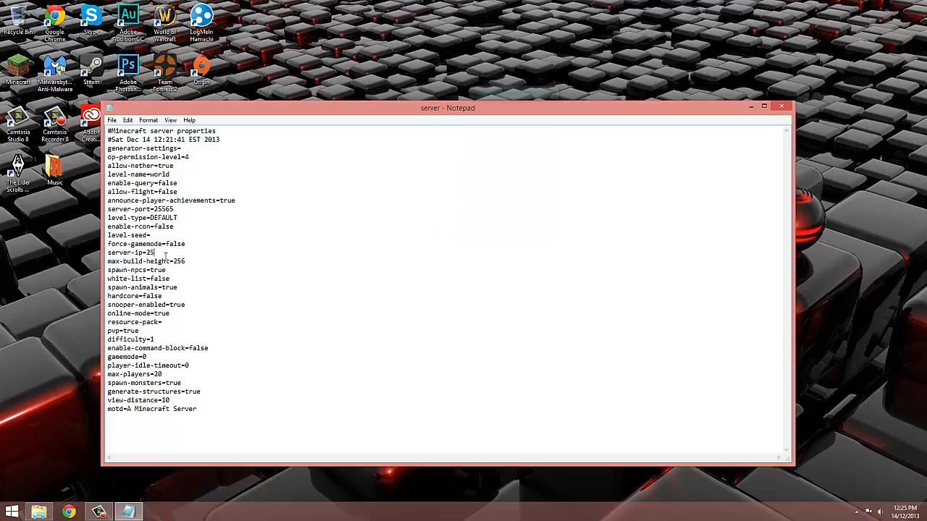
{"action": "type", "text": ".45.2"}
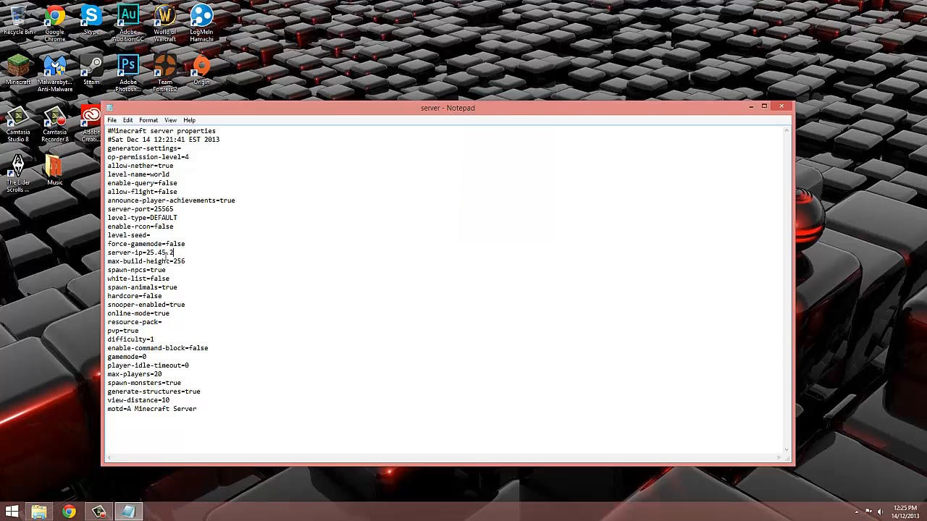
{"action": "type", "text": "1.56"}
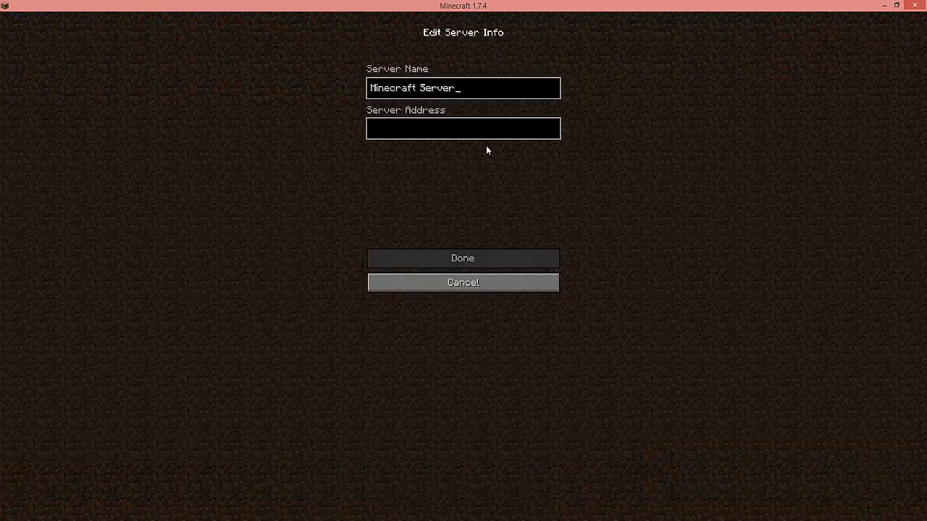
Save a server named Minecraft Server with the Hamachi IP as its address
{"action": "type", "text": "21.54.63."}
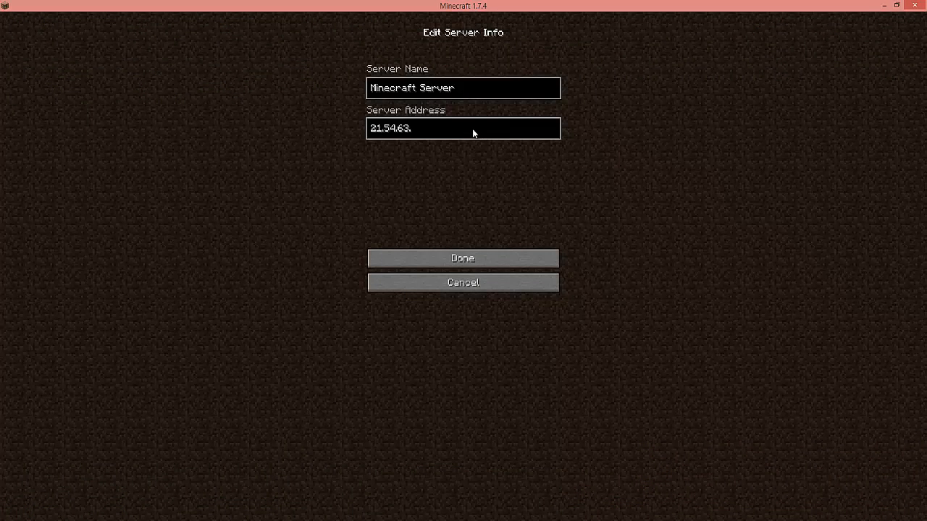
{"action": "type", "text": "45"}
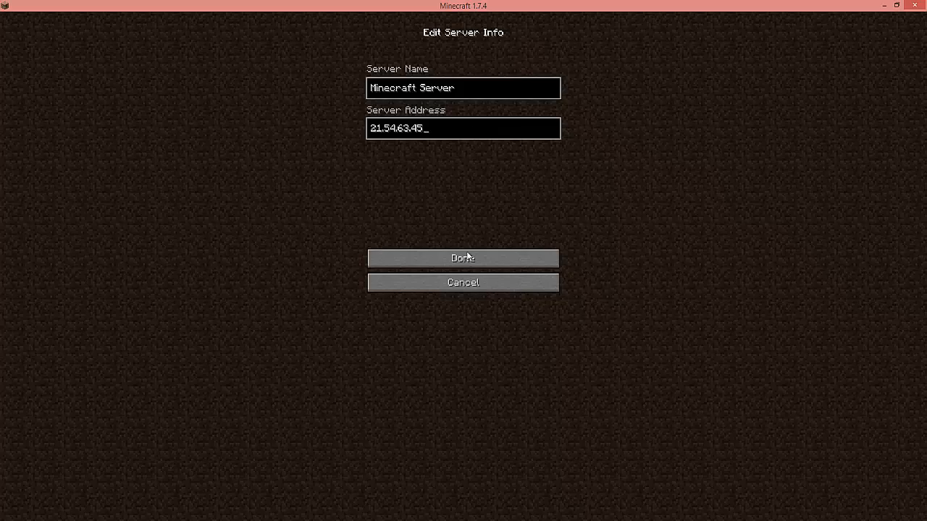
{"action": "left_click", "coordinate": [464, 258]}
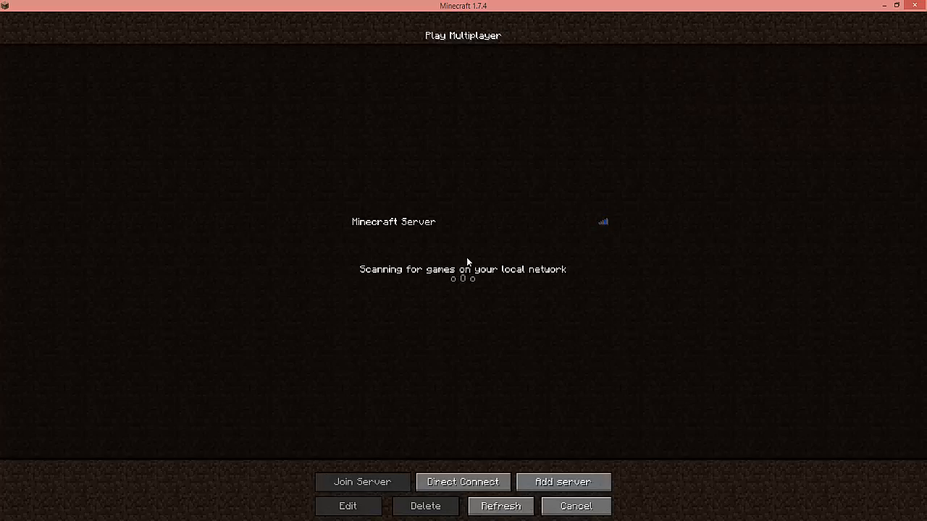